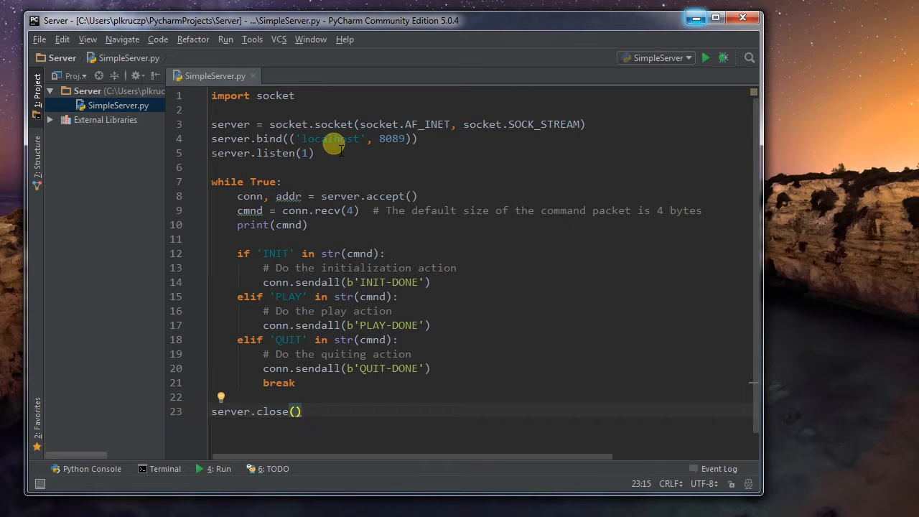
Review the server script's socket creation, bind call and cmnd variable in PyCharm.
click(213, 95)
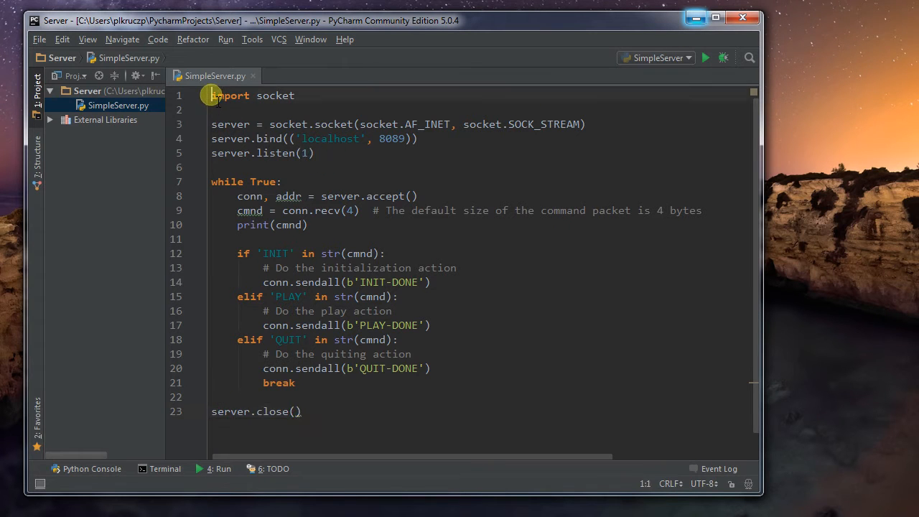
click(323, 168)
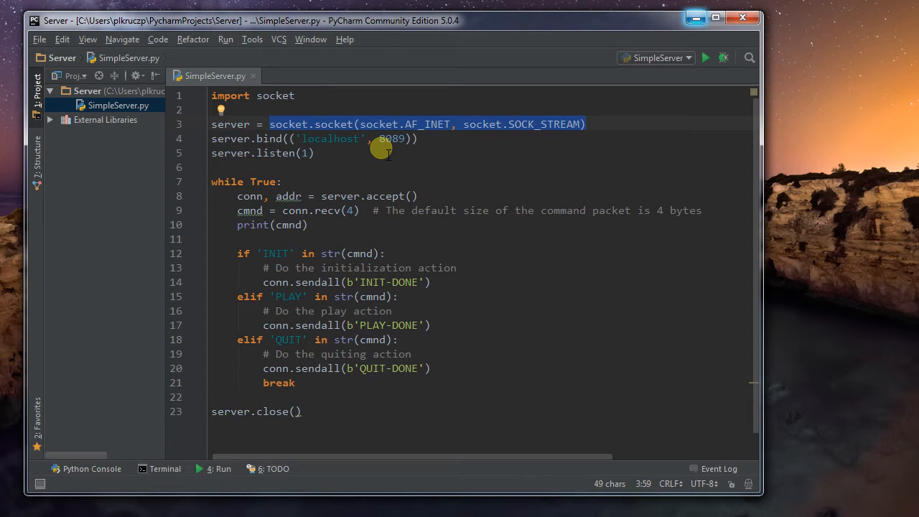
mouse_move(276, 138)
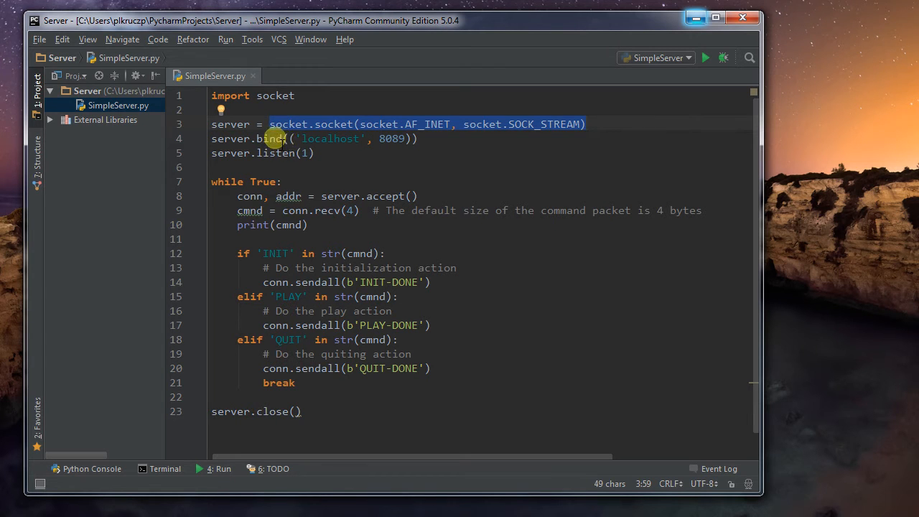
double_click(328, 138)
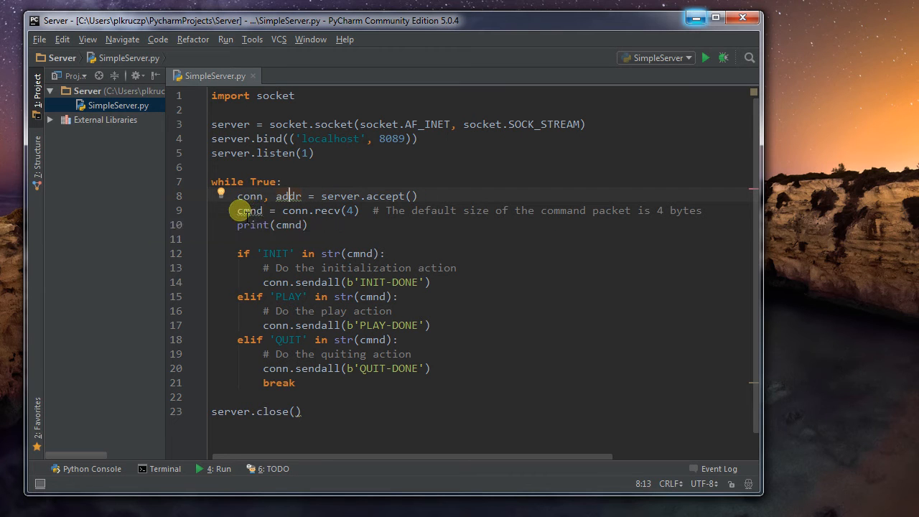
double_click(249, 210)
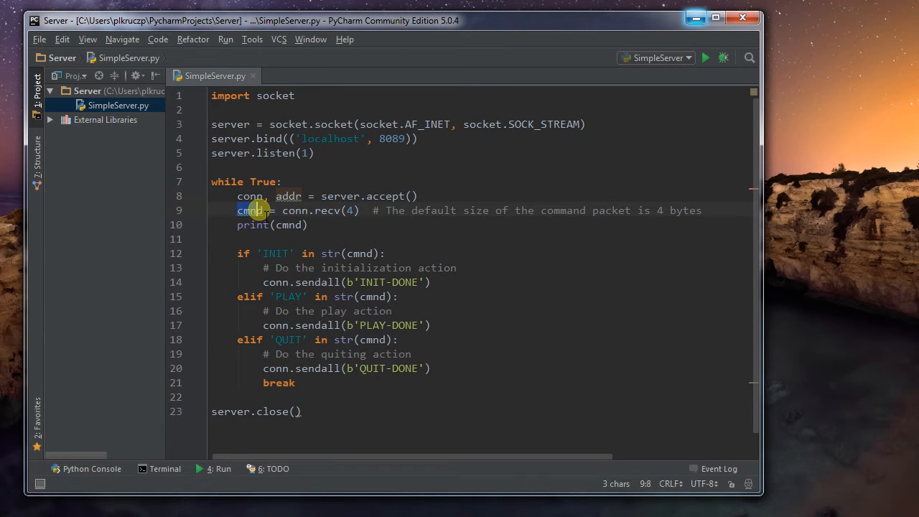
drag(236, 210, 358, 210)
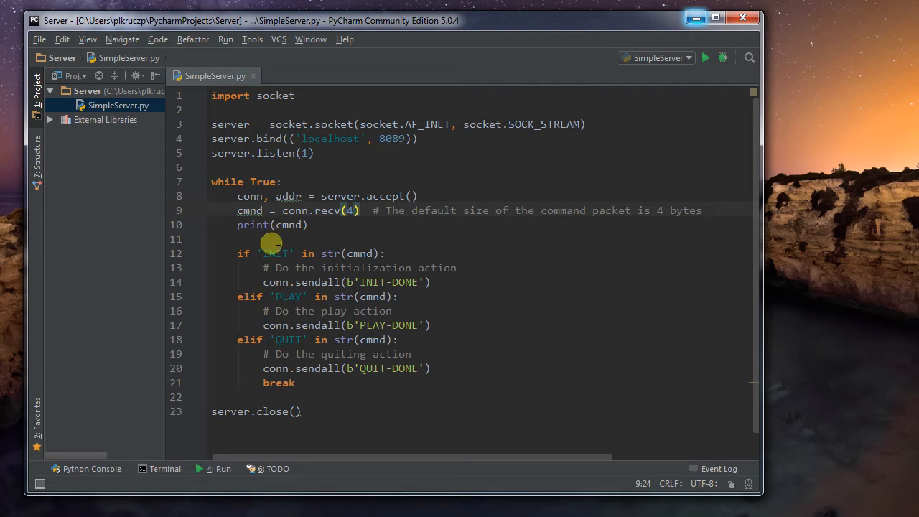
mouse_move(273, 273)
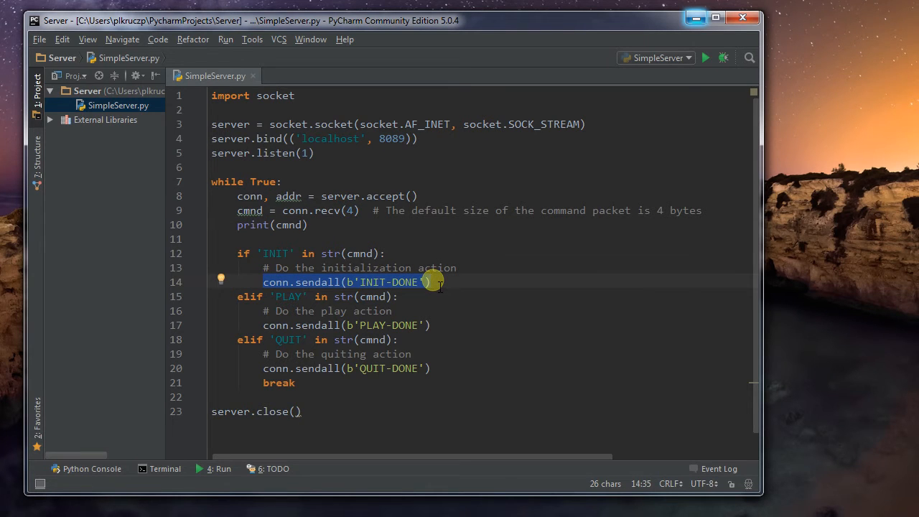
mouse_move(425, 285)
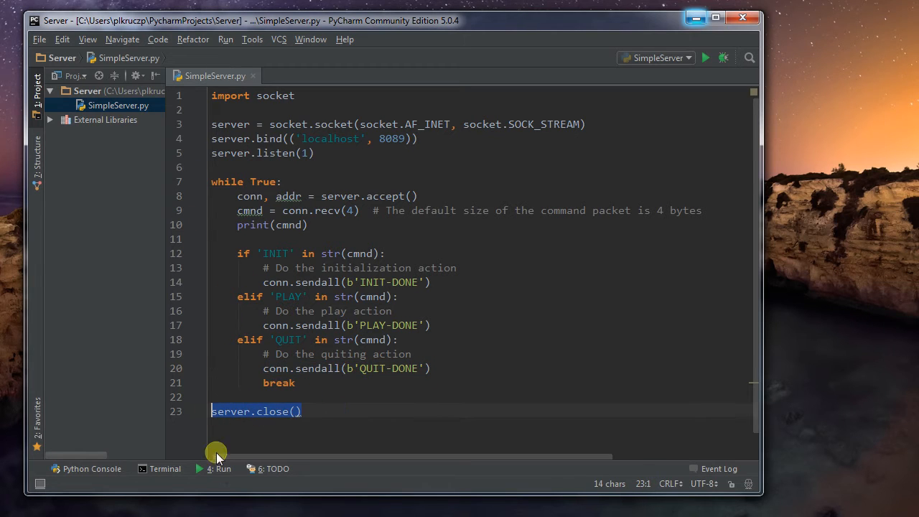
mouse_move(434, 357)
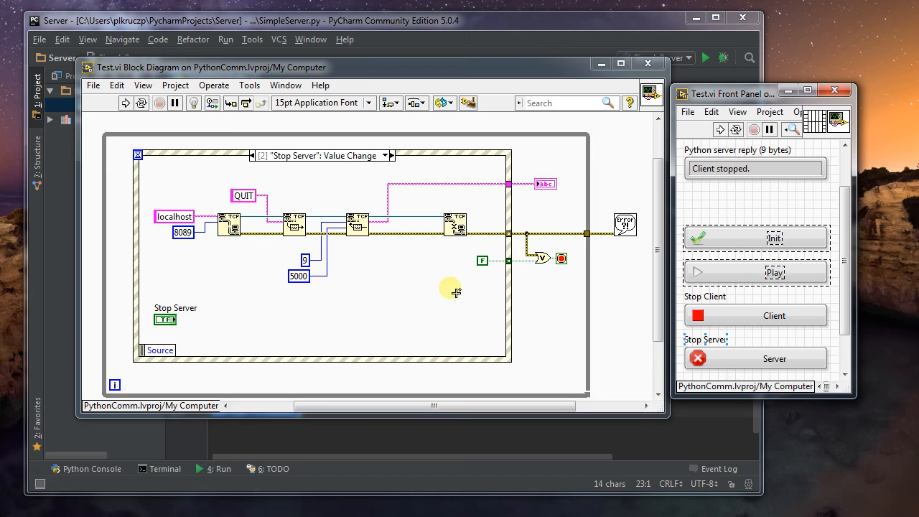
Switch the Test.vi event structure to the "Play Button": Value Change case.
click(382, 155)
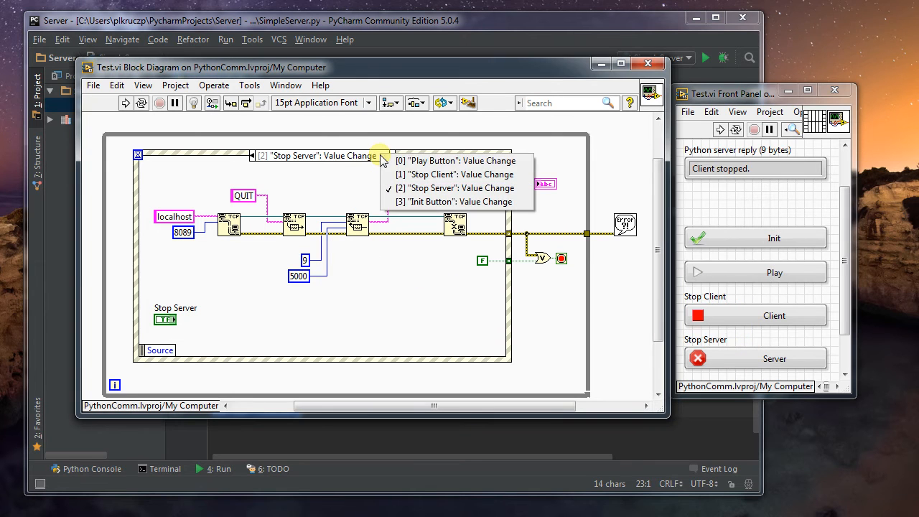
click(455, 160)
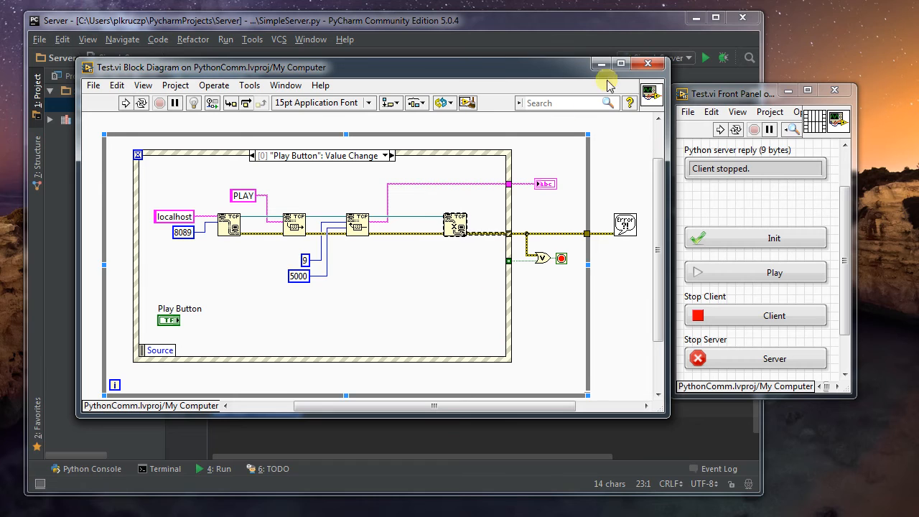
mouse_move(601, 63)
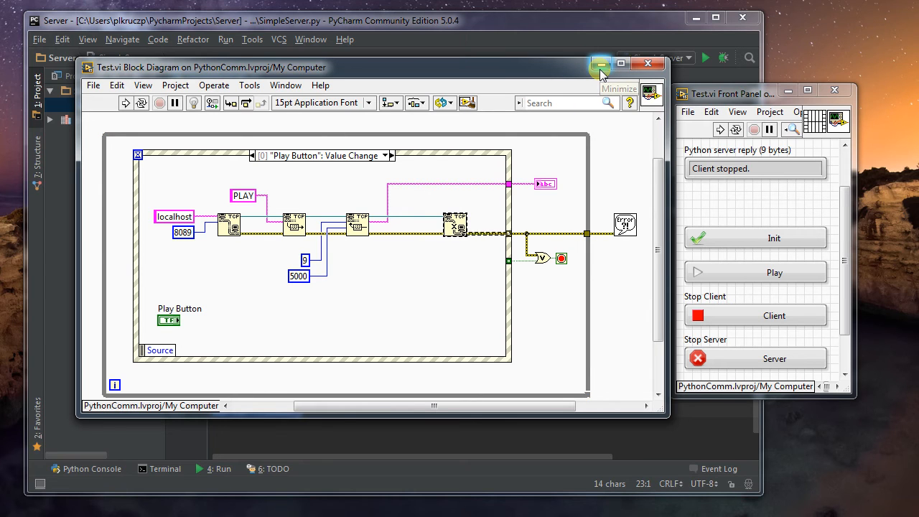
mouse_move(600, 66)
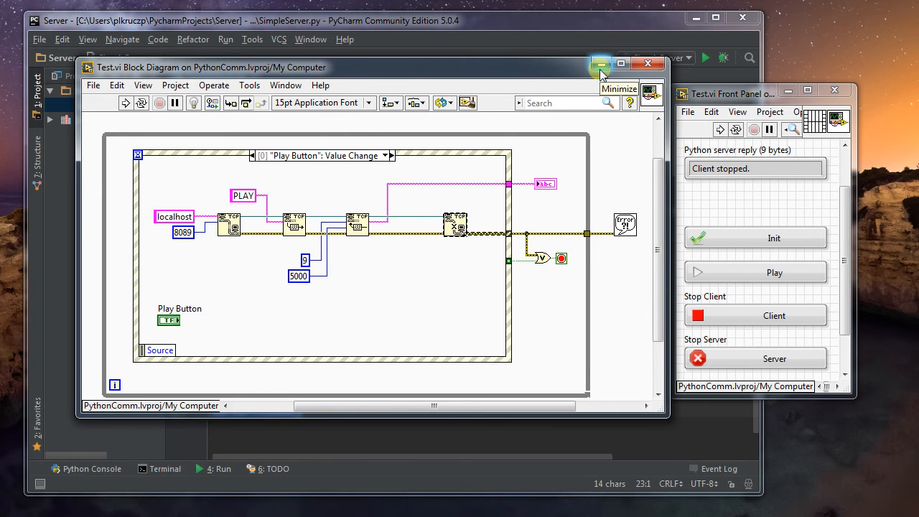
mouse_move(600, 64)
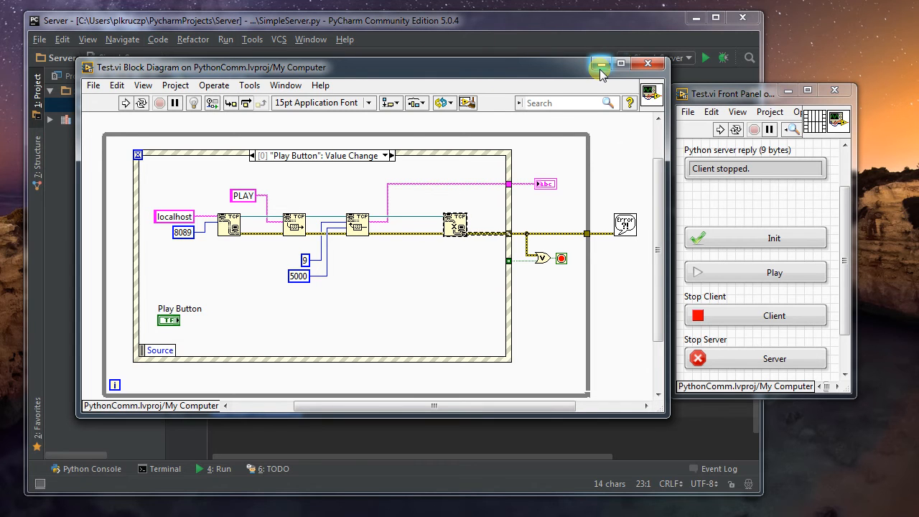
mouse_move(587, 74)
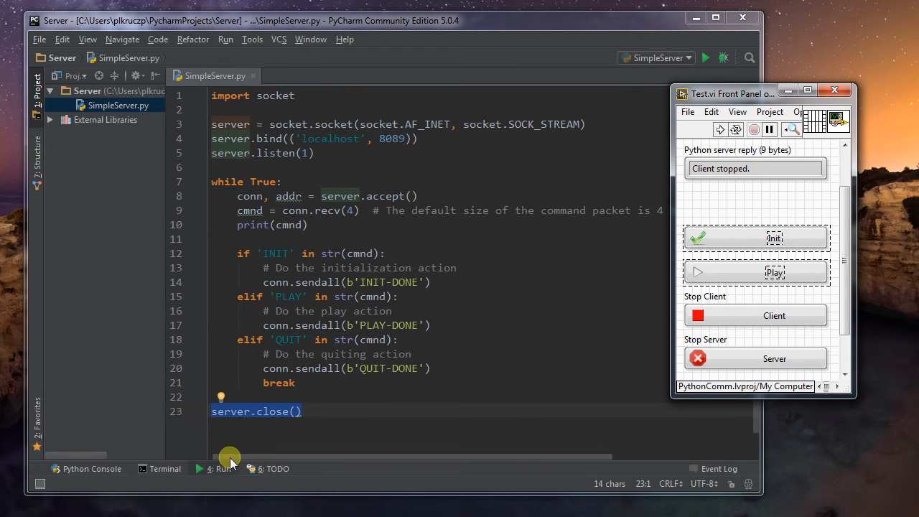
Run 'SimpleServer' from its editor tab and enlarge the Run console.
right_click(215, 75)
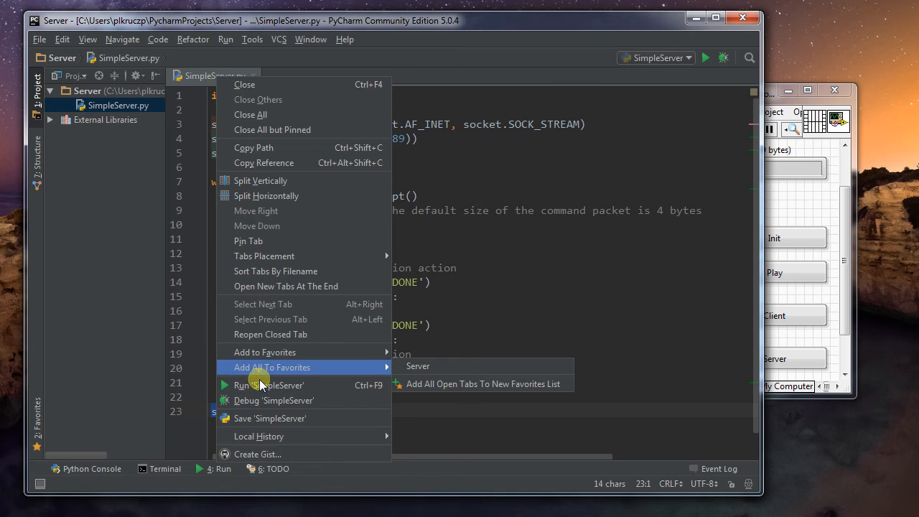
click(269, 385)
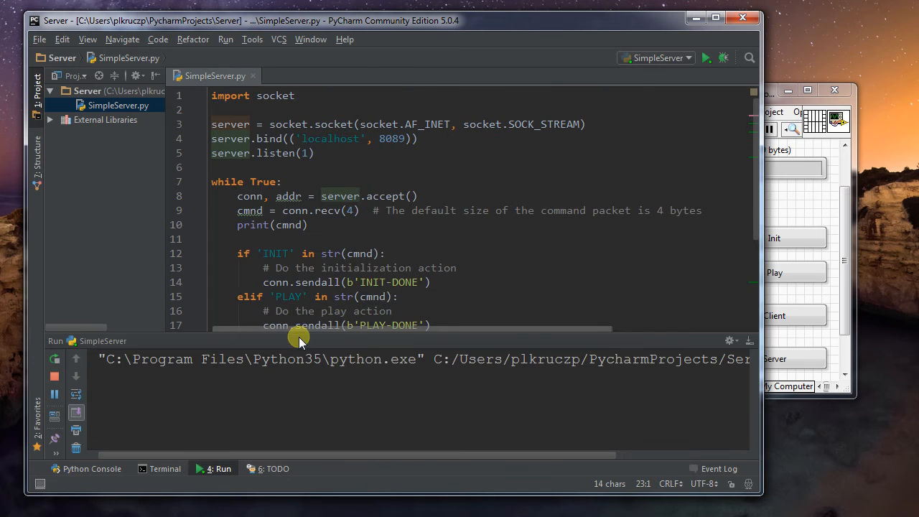
drag(420, 333, 419, 170)
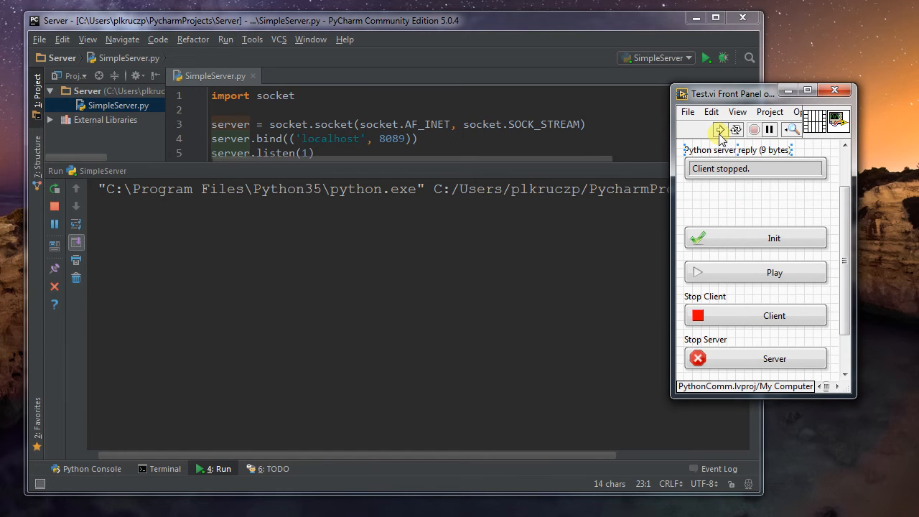
Run Test.vi and send INIT, PLAY, Client and INIT again, receiving the -DONE replies.
click(720, 130)
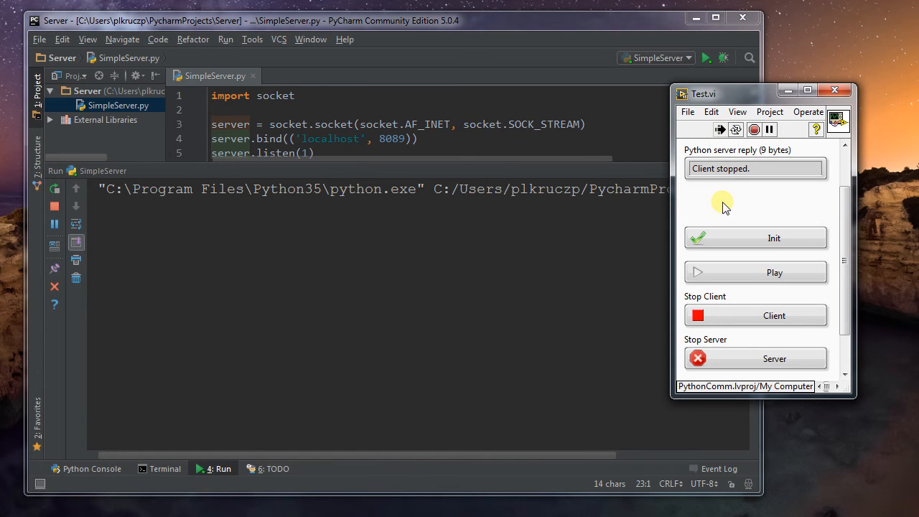
click(773, 238)
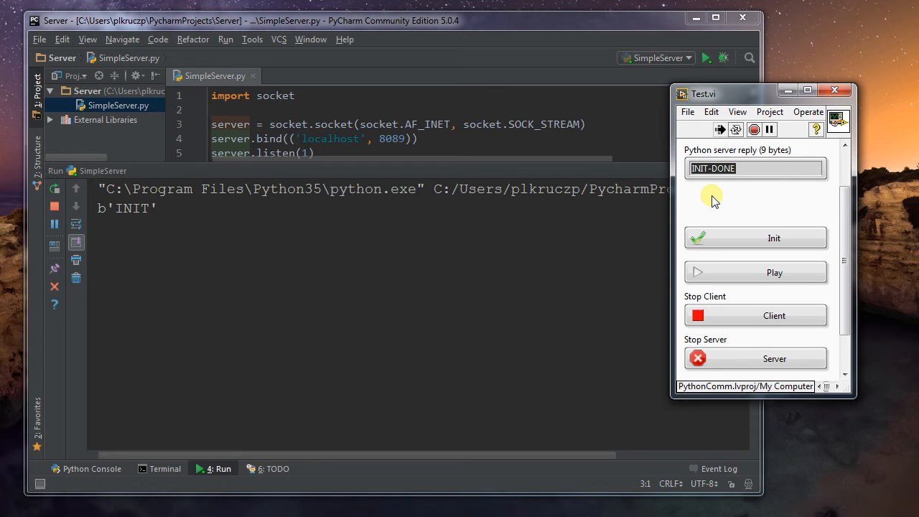
click(773, 272)
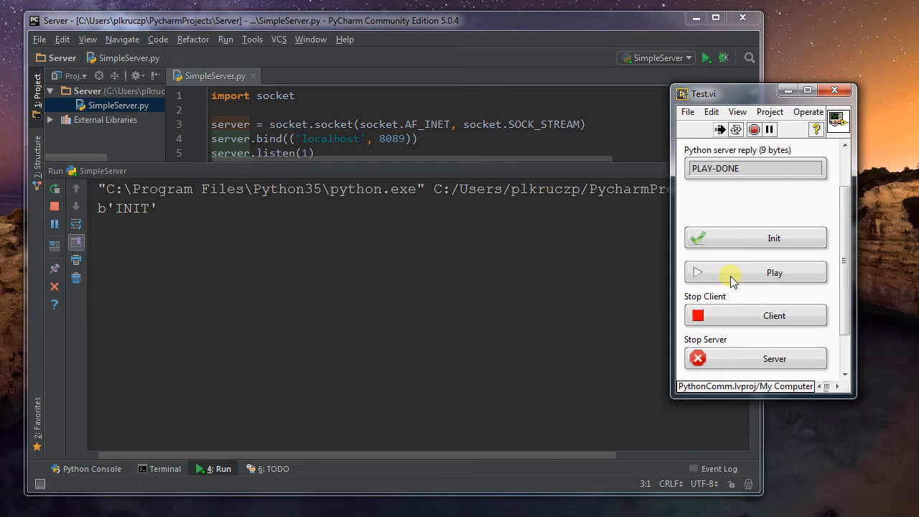
click(774, 272)
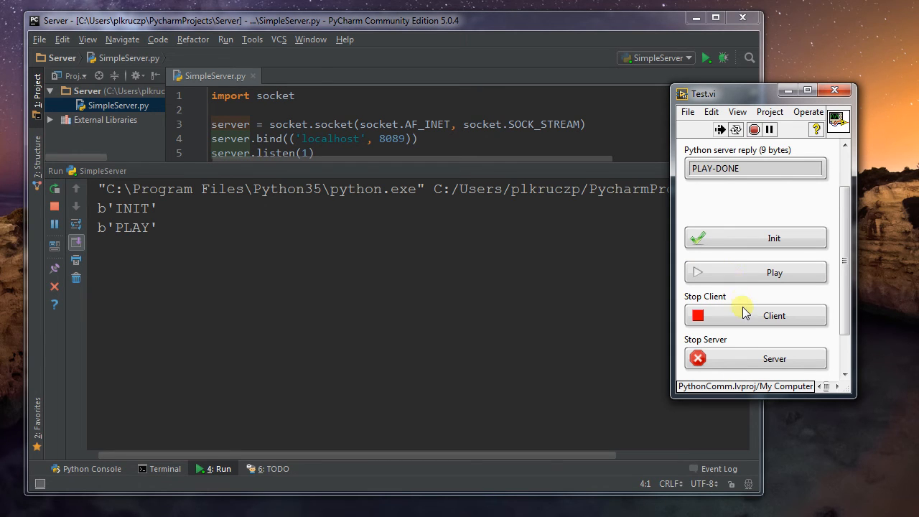
mouse_move(739, 316)
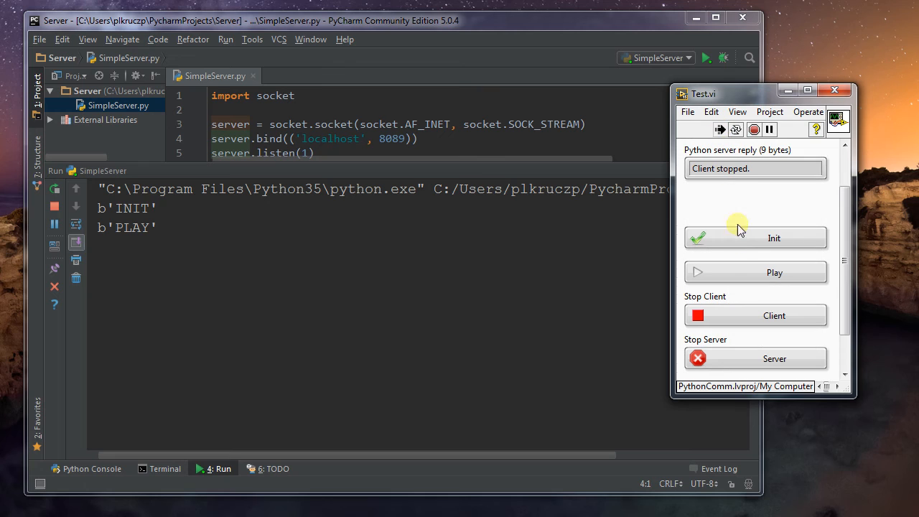
click(774, 237)
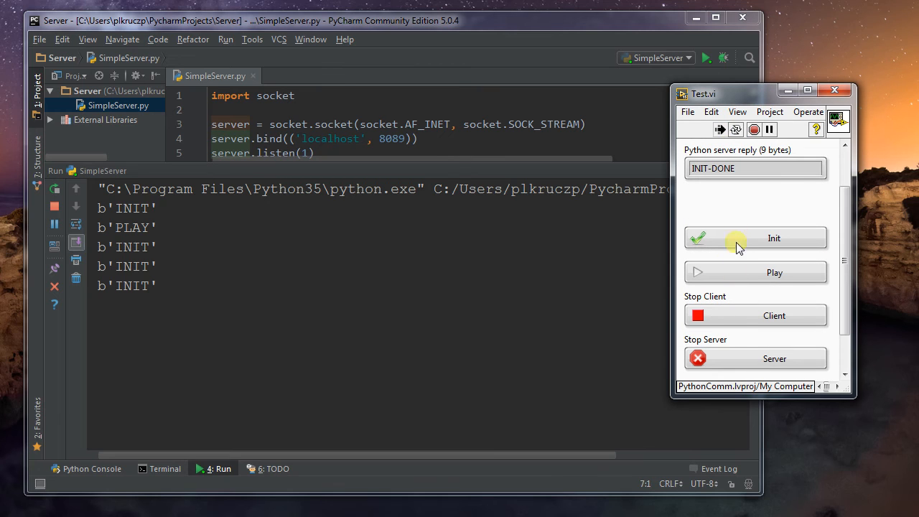
mouse_move(739, 323)
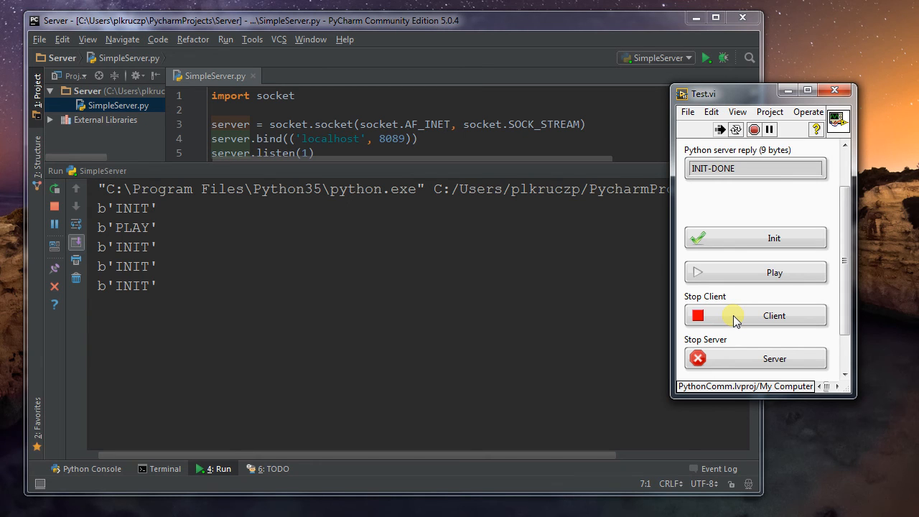
mouse_move(743, 361)
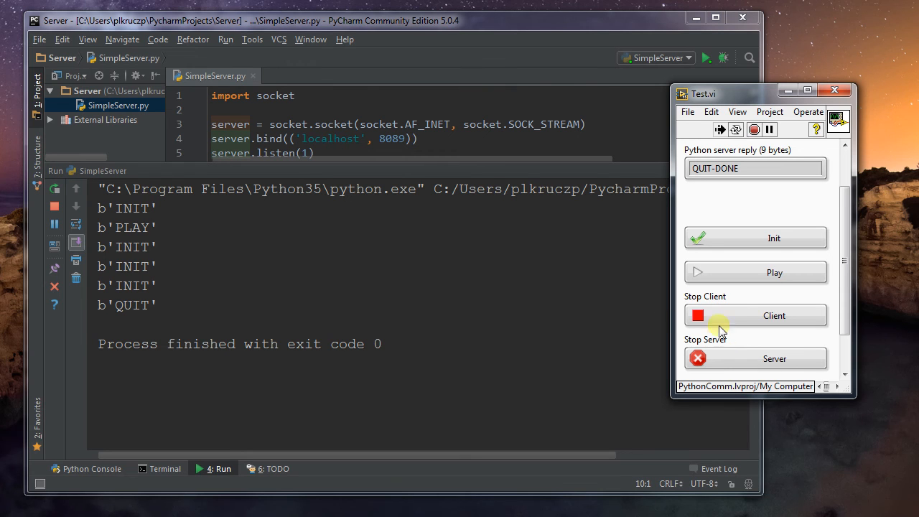
mouse_move(258, 168)
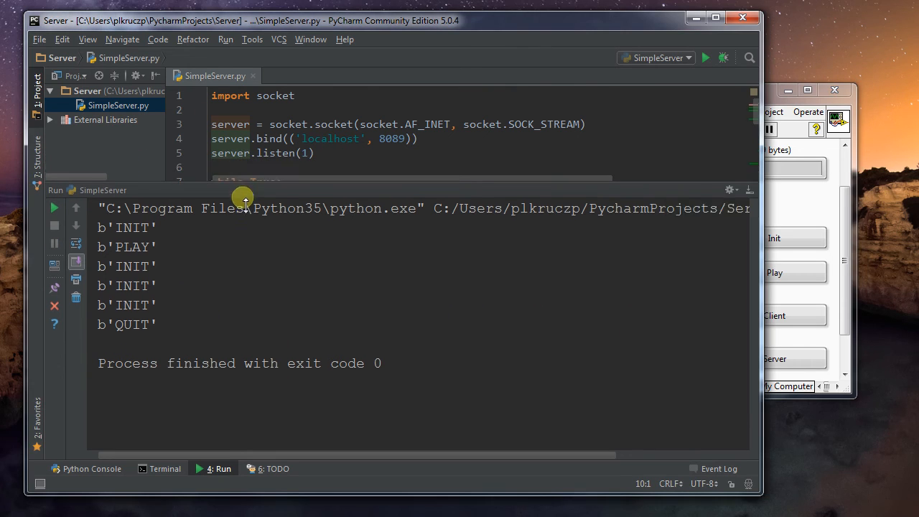
Shrink the Run console so the full SimpleServer script shows after exit code 0.
drag(246, 197, 246, 391)
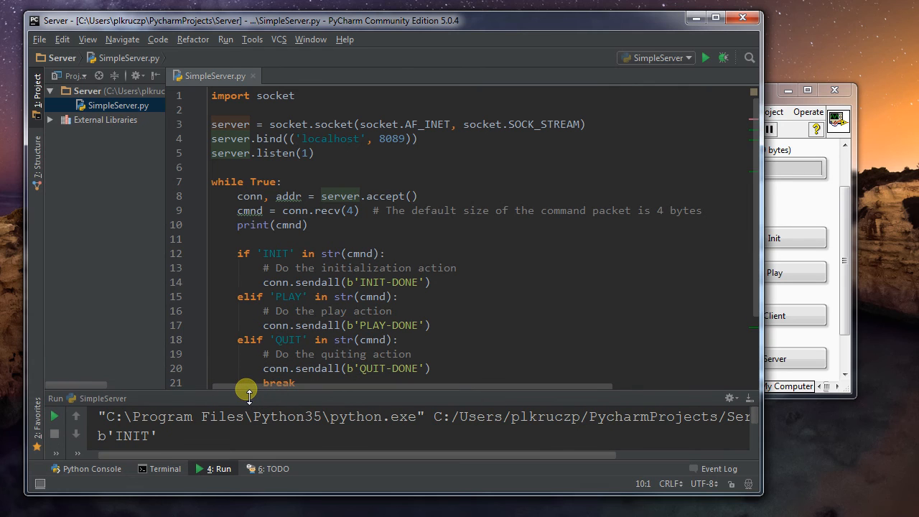